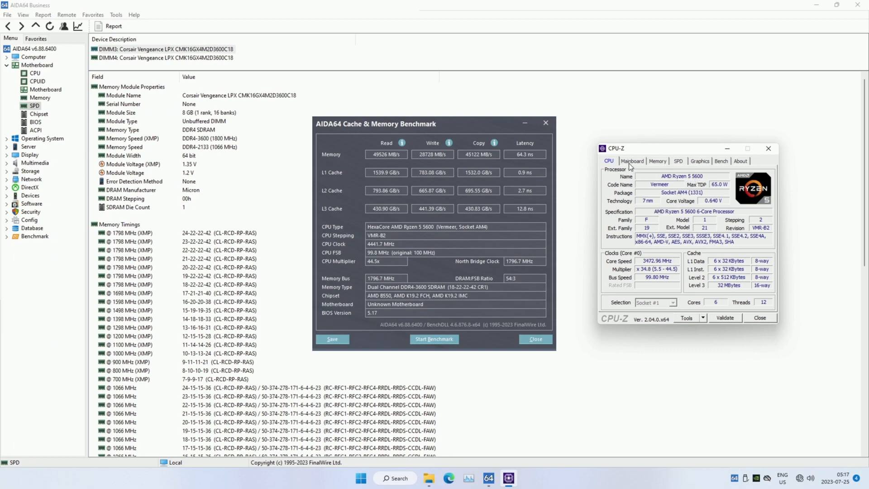
- Check the motherboard, then the DDR4 memory at 1796.4 MHz with 18-22-22-42 timings
{"action": "left_click", "coordinate": [632, 161]}
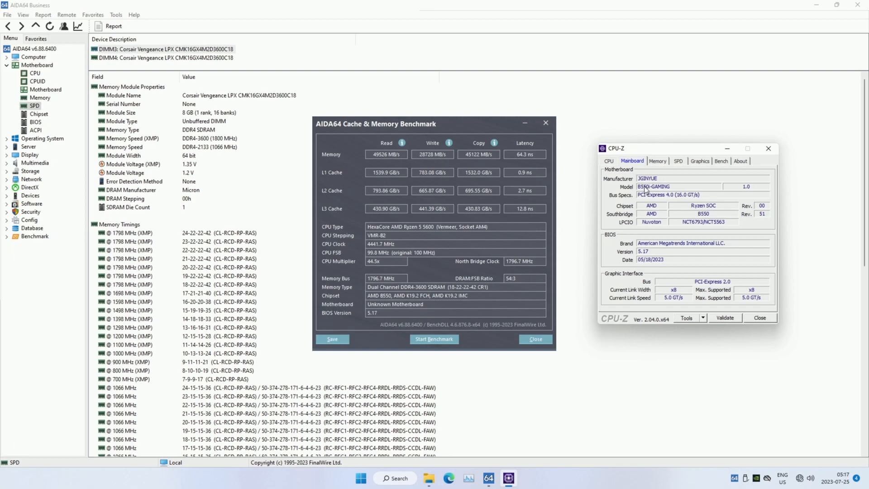
{"action": "mouse_move", "coordinate": [654, 177]}
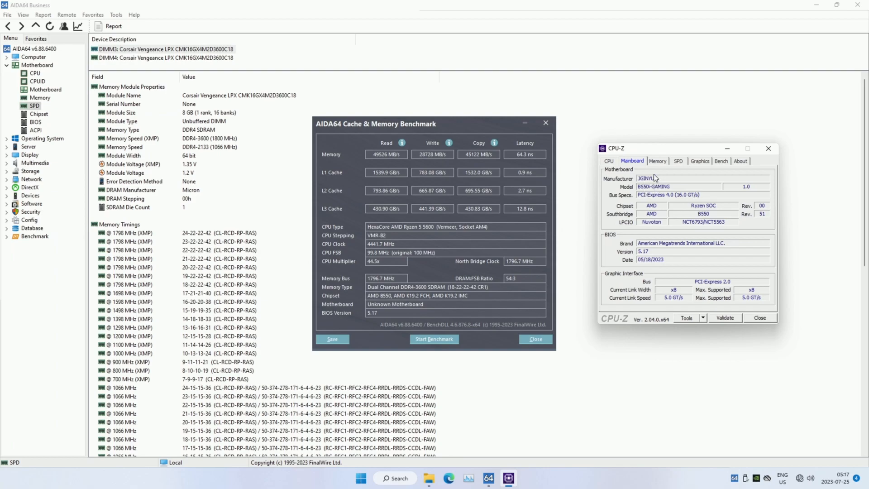
{"action": "left_click", "coordinate": [657, 161]}
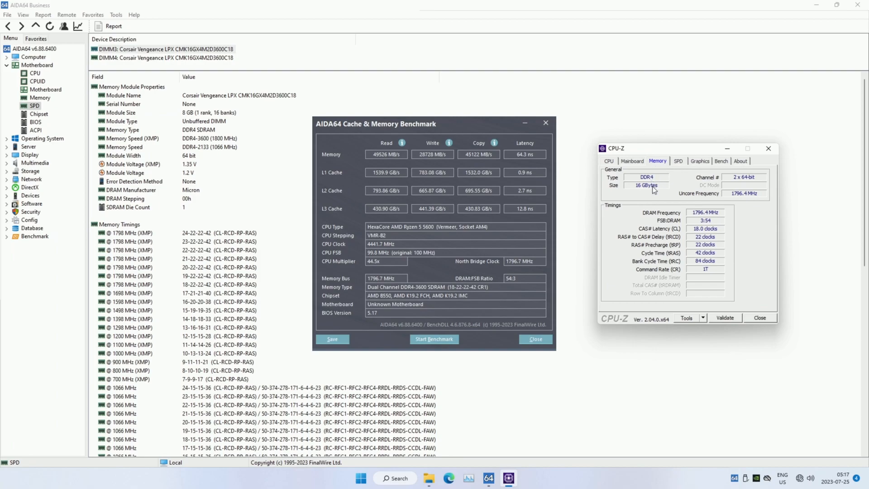
- Show CPU-Z's SPD table for the 8 GB Corsair DDR4-3596 module's XMP profiles
{"action": "left_click", "coordinate": [679, 160]}
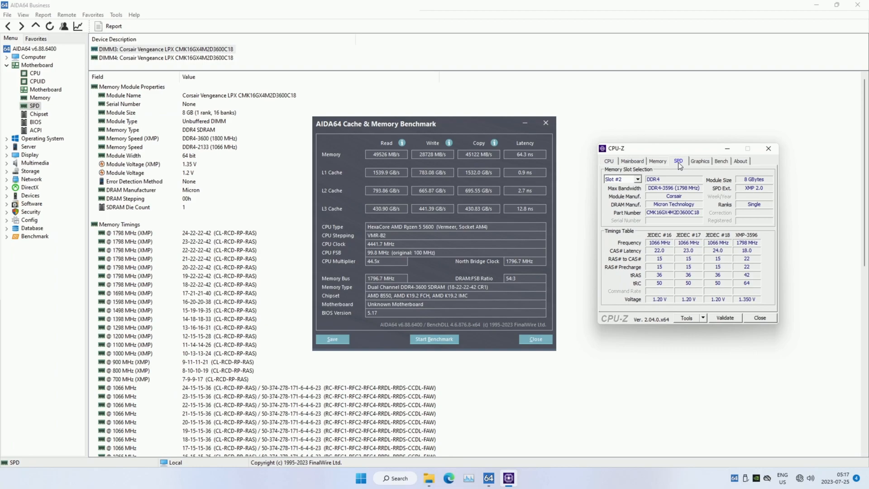
{"action": "mouse_move", "coordinate": [722, 261]}
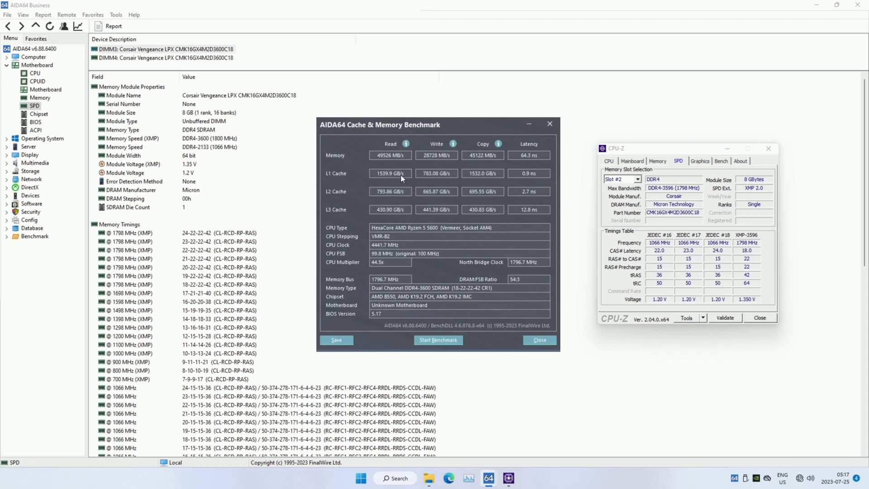
{"action": "mouse_move", "coordinate": [421, 293]}
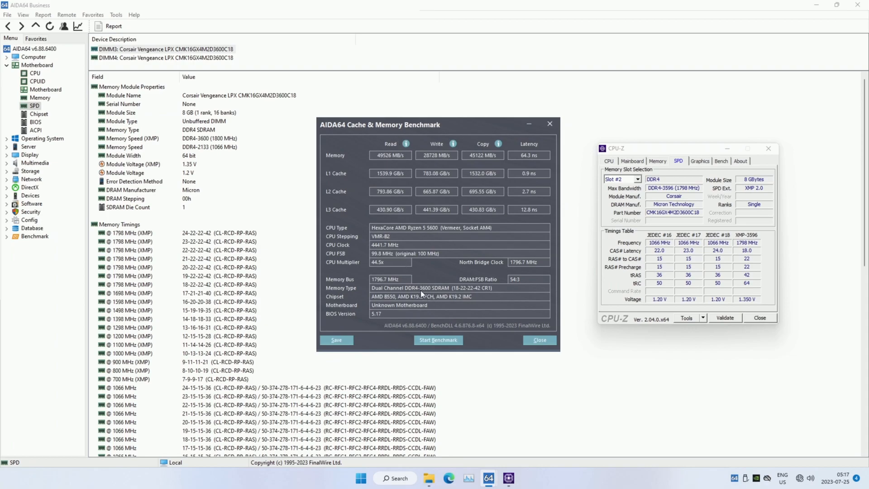
{"action": "mouse_move", "coordinate": [457, 292]}
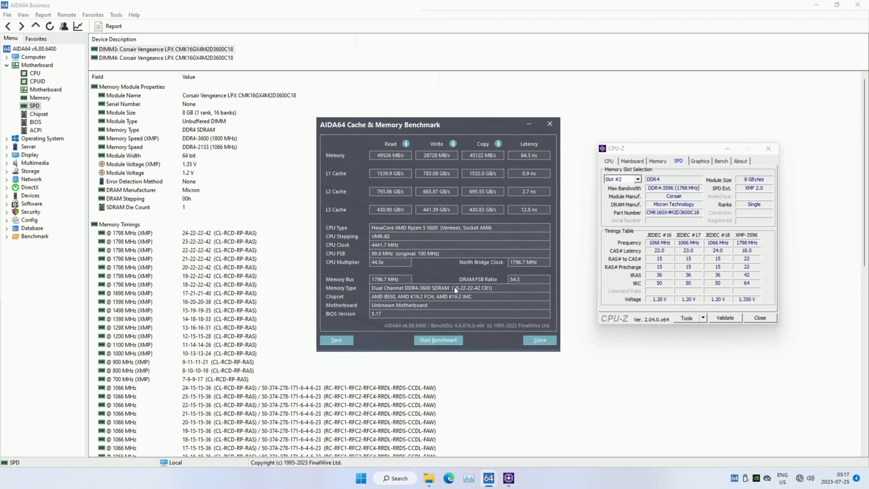
{"action": "mouse_move", "coordinate": [484, 289]}
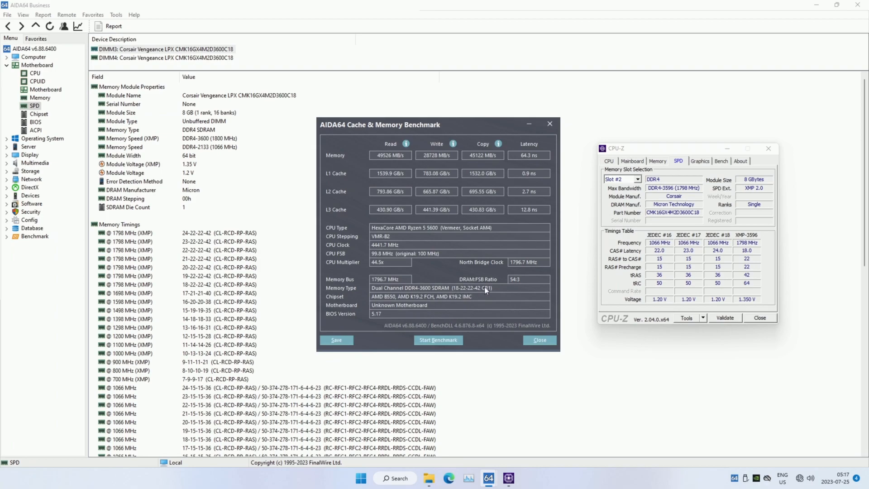
{"action": "mouse_move", "coordinate": [491, 299]}
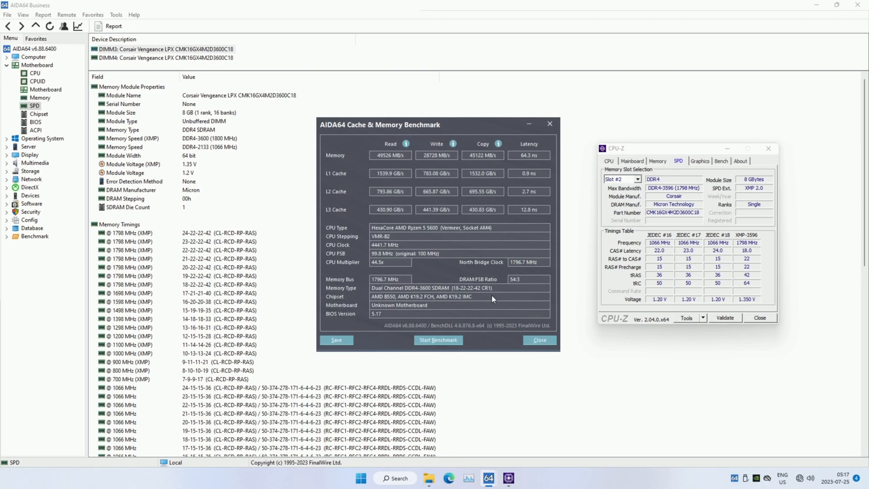
{"action": "mouse_move", "coordinate": [485, 299]}
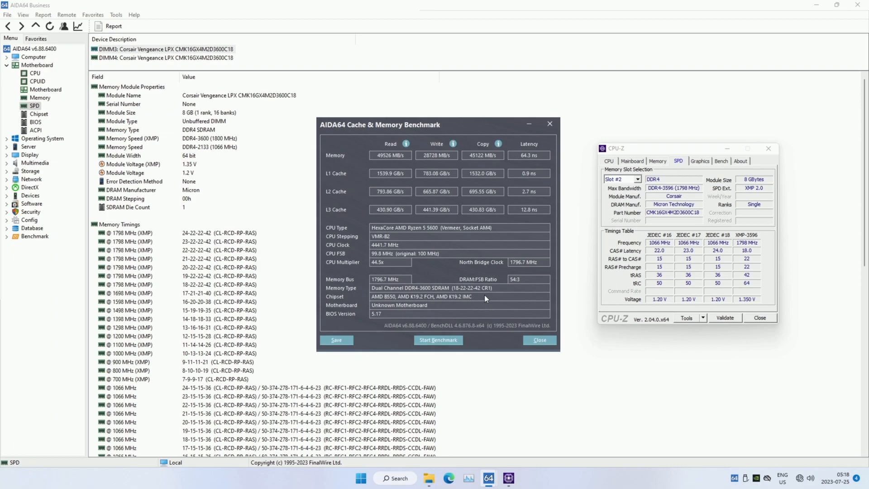
{"action": "mouse_move", "coordinate": [363, 279]}
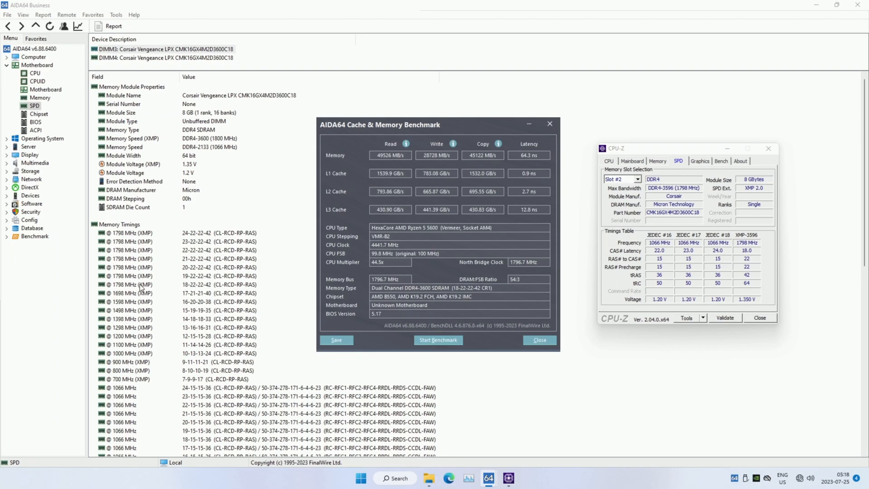
- Select the 1798 MHz 18-22-22-42 XMP entry and restore CPU-Z alongside it
{"action": "left_click", "coordinate": [205, 284]}
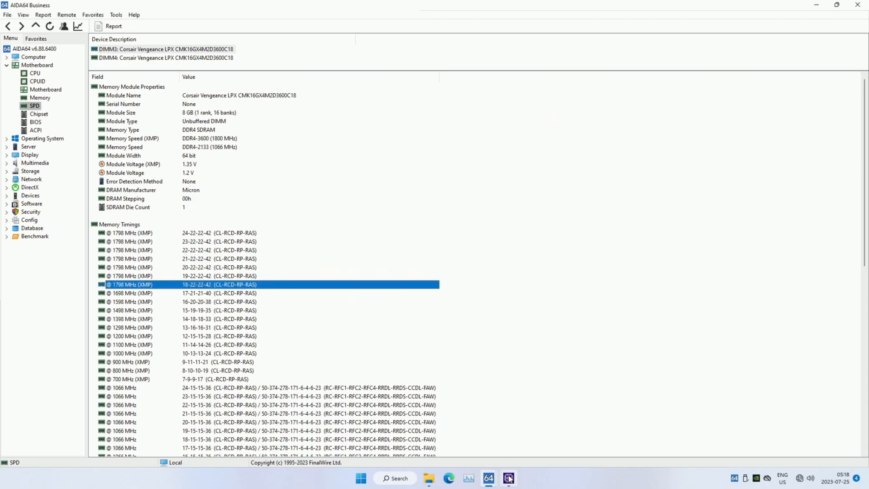
{"action": "left_click", "coordinate": [508, 478]}
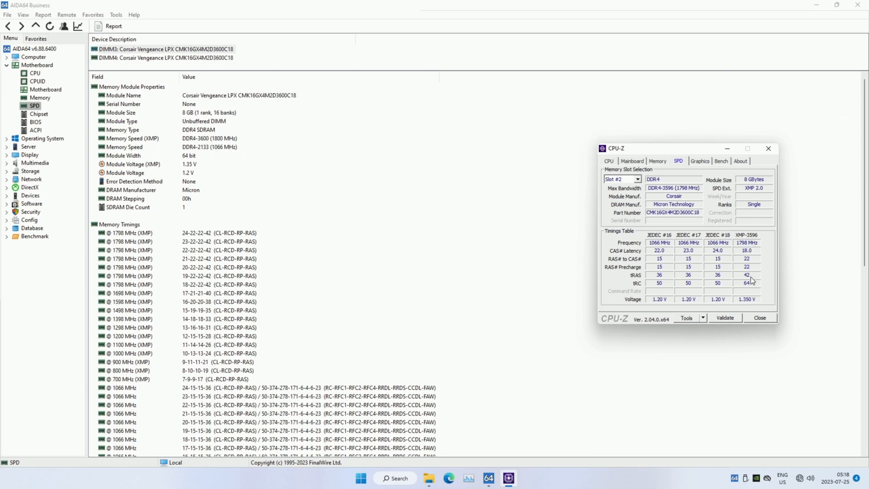
{"action": "mouse_move", "coordinate": [748, 253]}
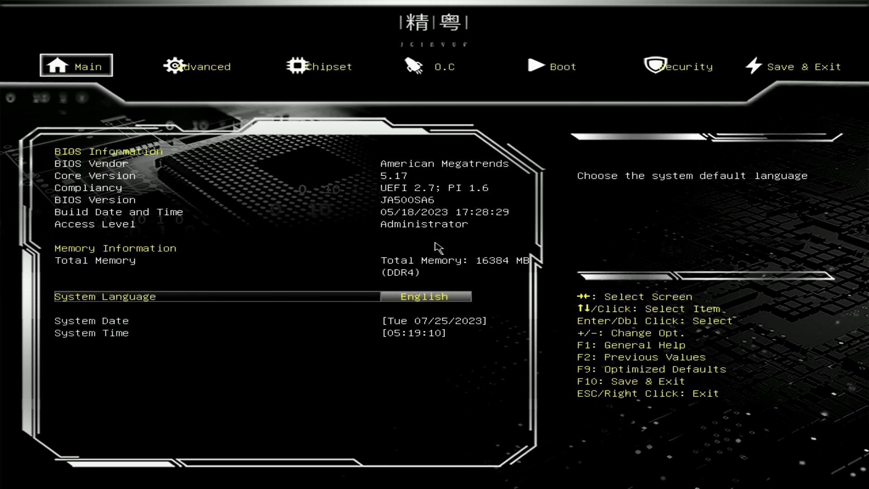
- Navigate Advanced, O.C and DDR Frequency/Timings to DRAM Timing Configuration
{"action": "left_click", "coordinate": [193, 66]}
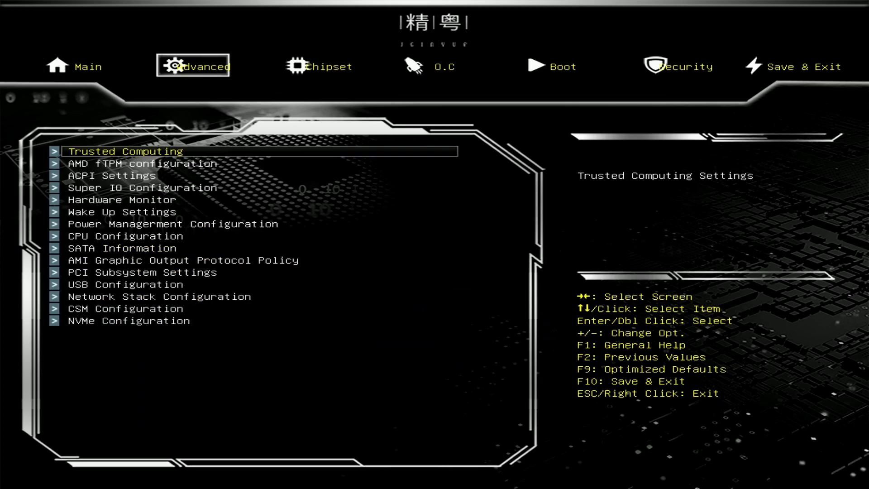
{"action": "left_click", "coordinate": [444, 66]}
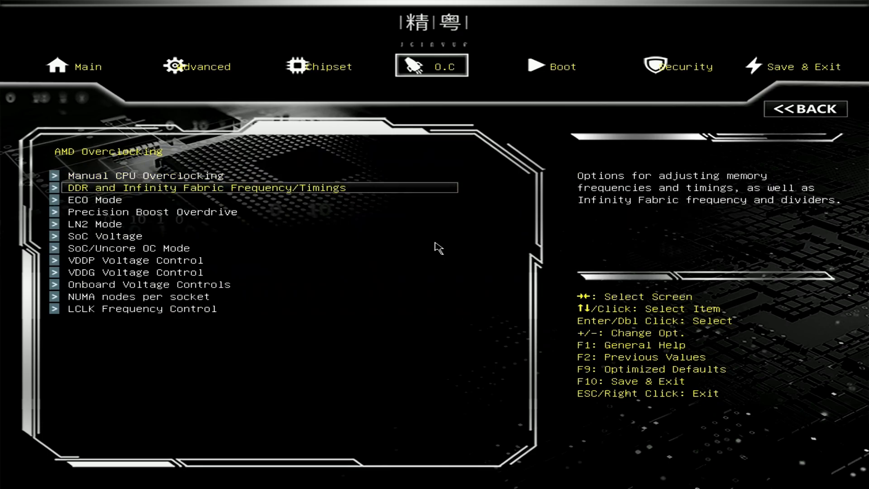
{"action": "double_click", "coordinate": [206, 187]}
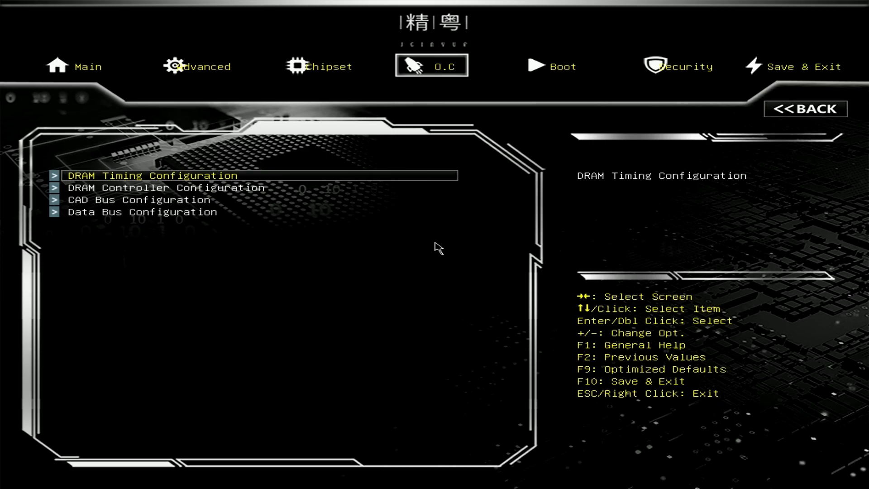
{"action": "double_click", "coordinate": [150, 175]}
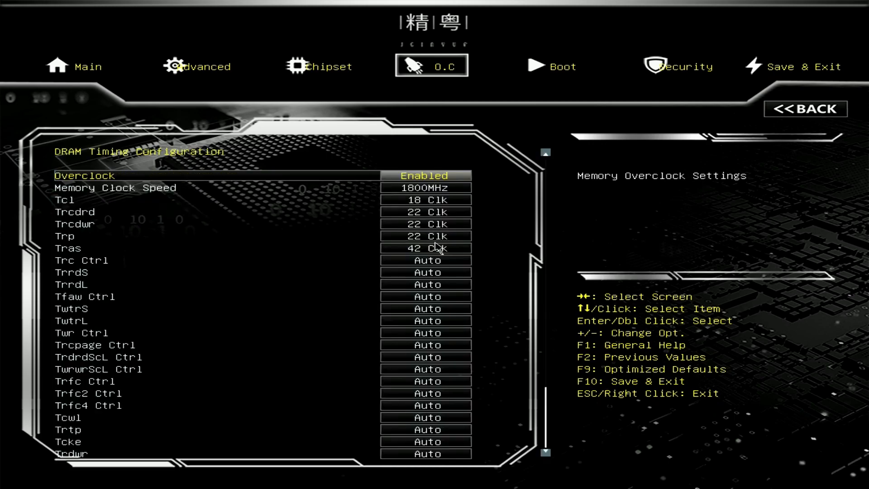
- Keep memory Overclock Enabled and open the Memory Clock Speed list (1600–2000MHz)
{"action": "left_click", "coordinate": [424, 175]}
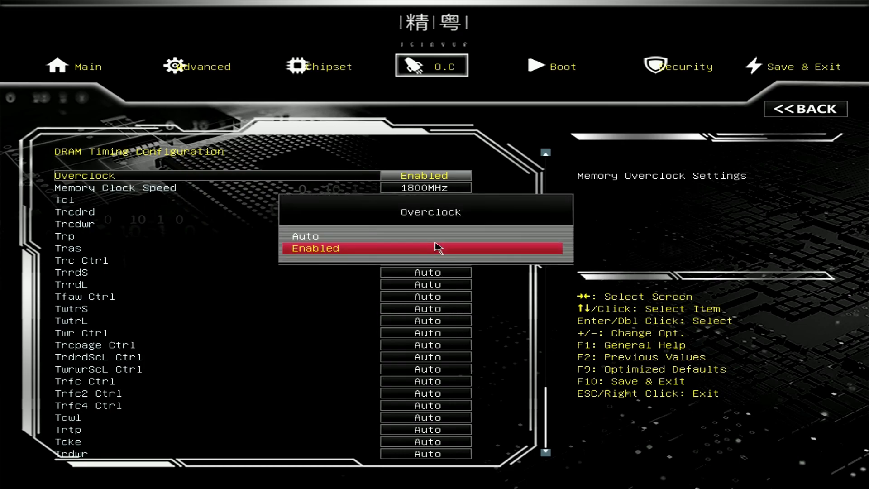
{"action": "left_click", "coordinate": [424, 247]}
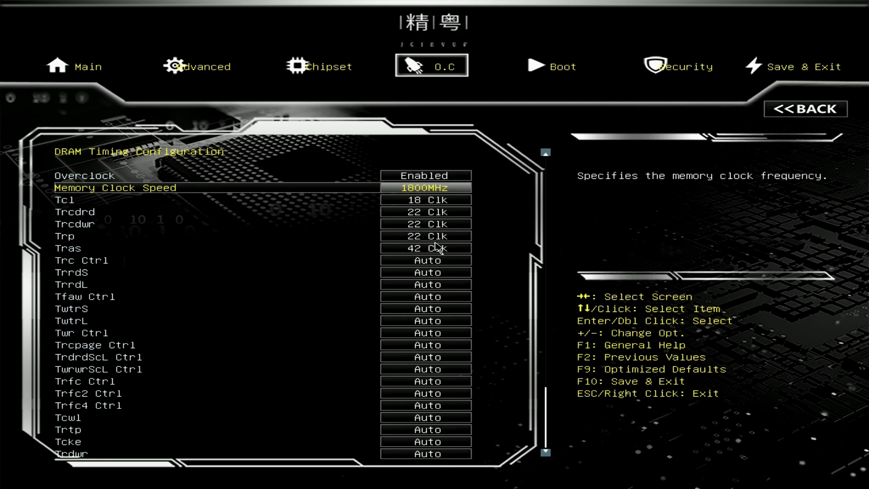
{"action": "left_click", "coordinate": [424, 187]}
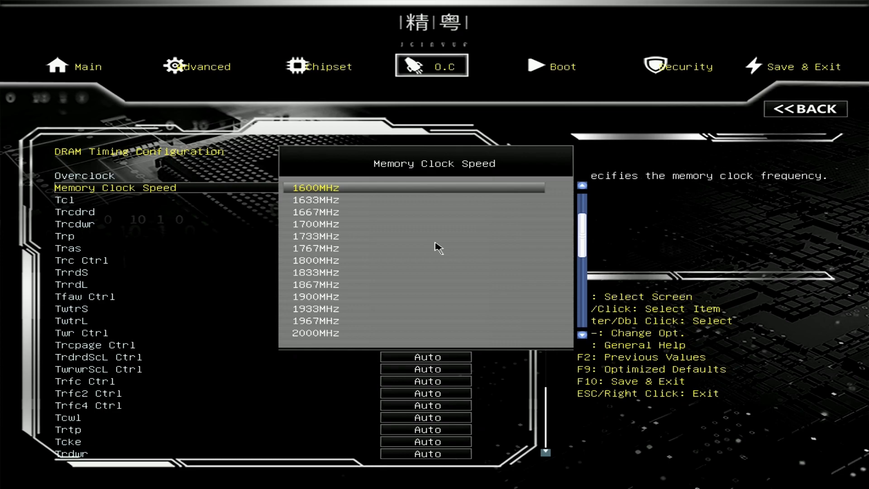
- Choose 1800MHz from the Memory Clock Speed list
{"action": "left_click", "coordinate": [314, 260]}
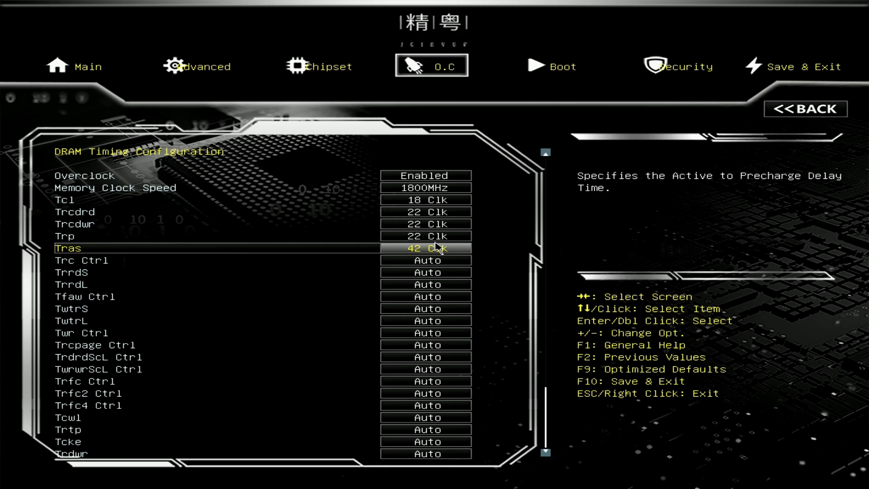
- Use << BACK to leave the DRAM timing page
{"action": "left_click", "coordinate": [805, 109]}
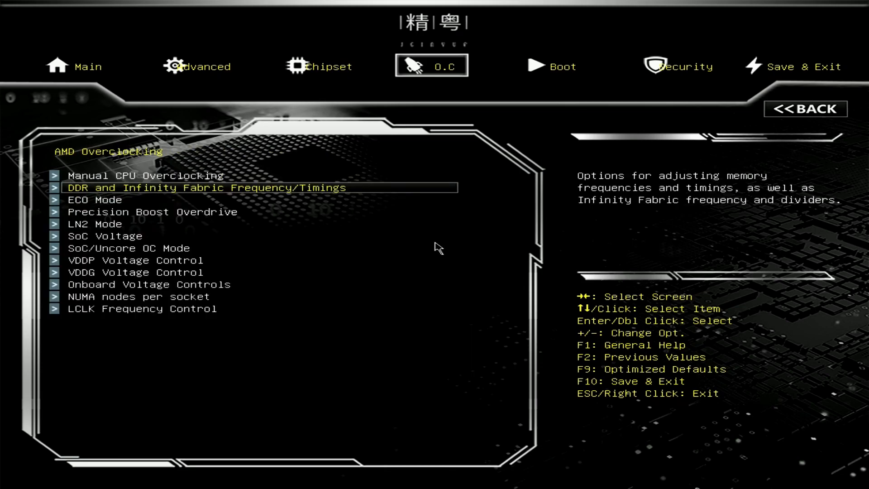
- In Onboard Voltage Controls, set VDDIO Voltage Control to Increase VDDIO
{"action": "left_click", "coordinate": [153, 212]}
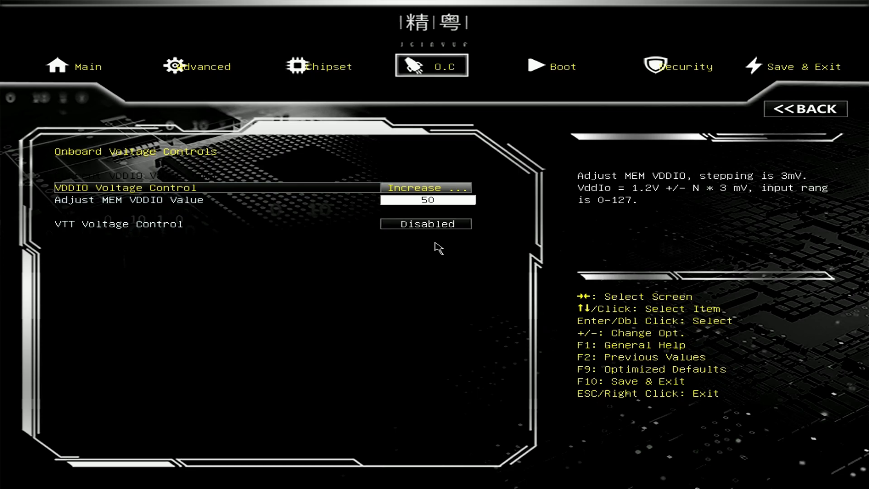
{"action": "left_click", "coordinate": [427, 188]}
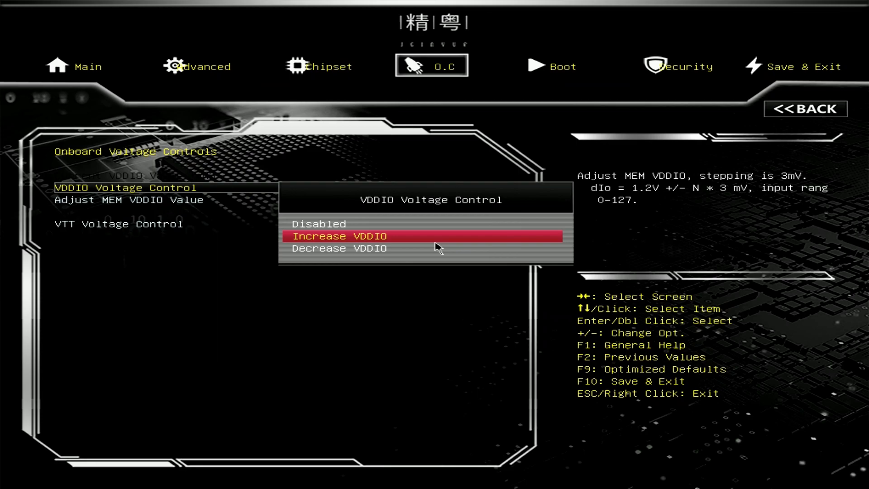
{"action": "left_click", "coordinate": [338, 236]}
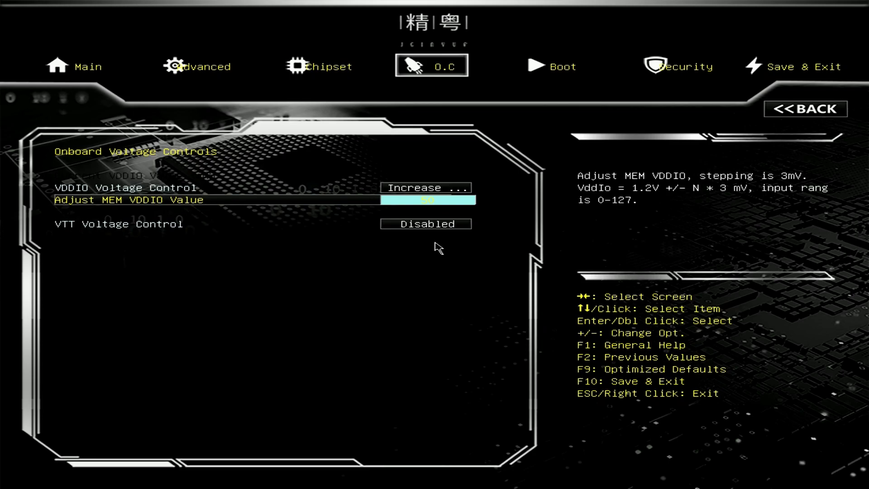